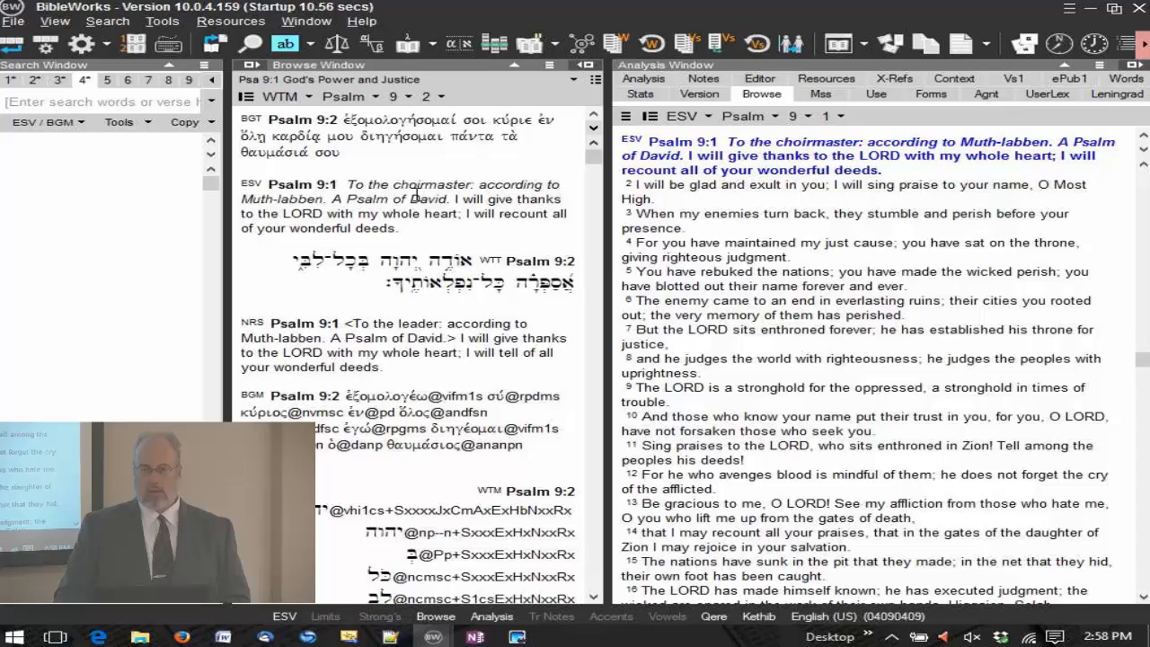
mouse_move(449, 160)
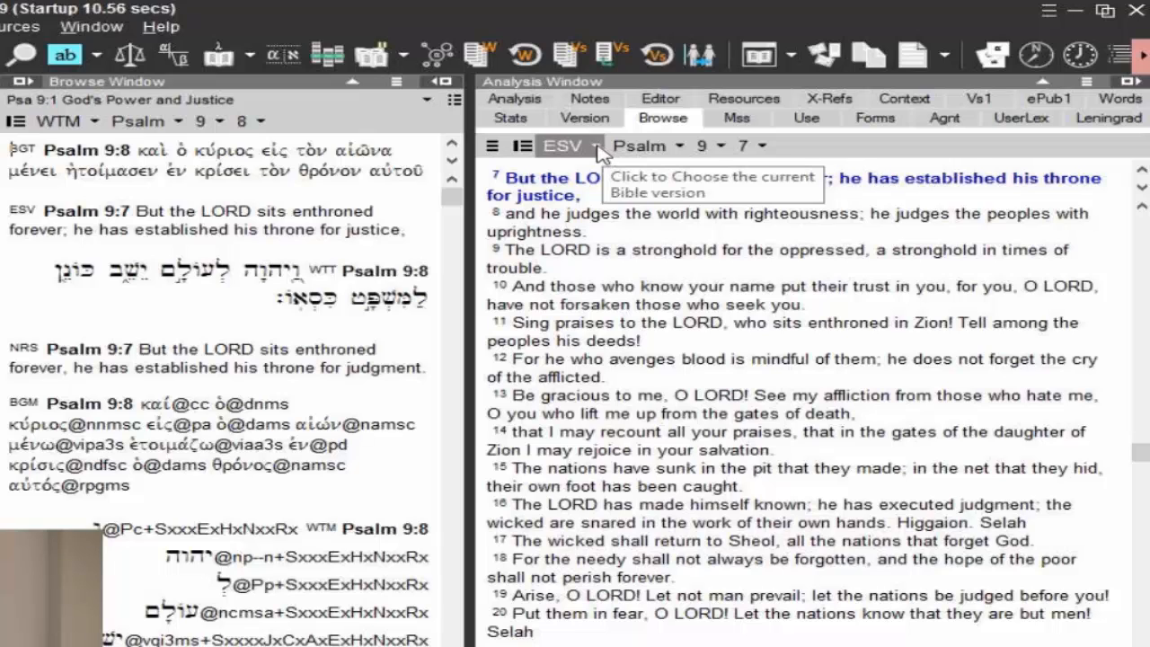
Move the Browse Window to Psalm 9:11 so the ESV text highlights verse 11
click(562, 144)
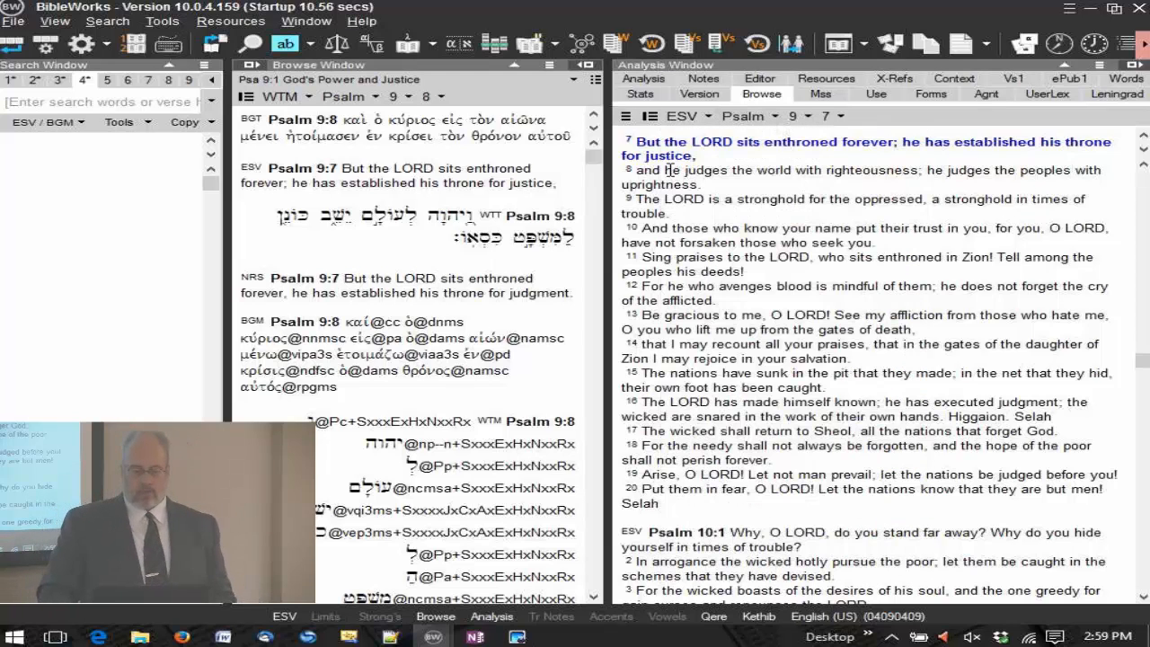
click(649, 115)
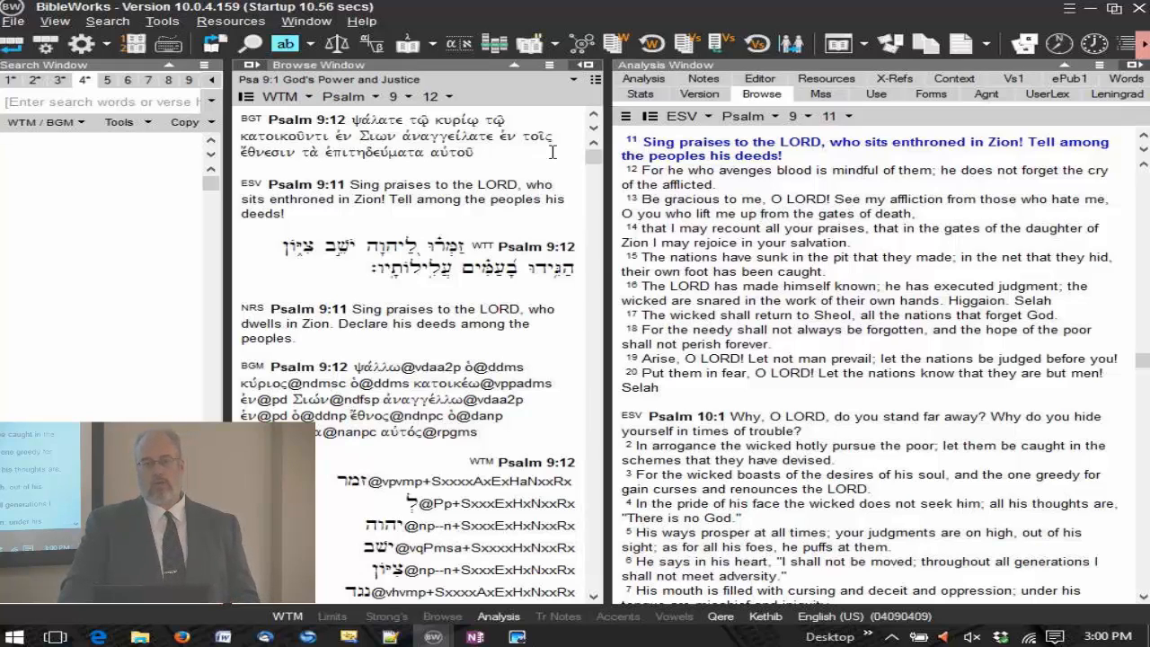
mouse_move(794, 230)
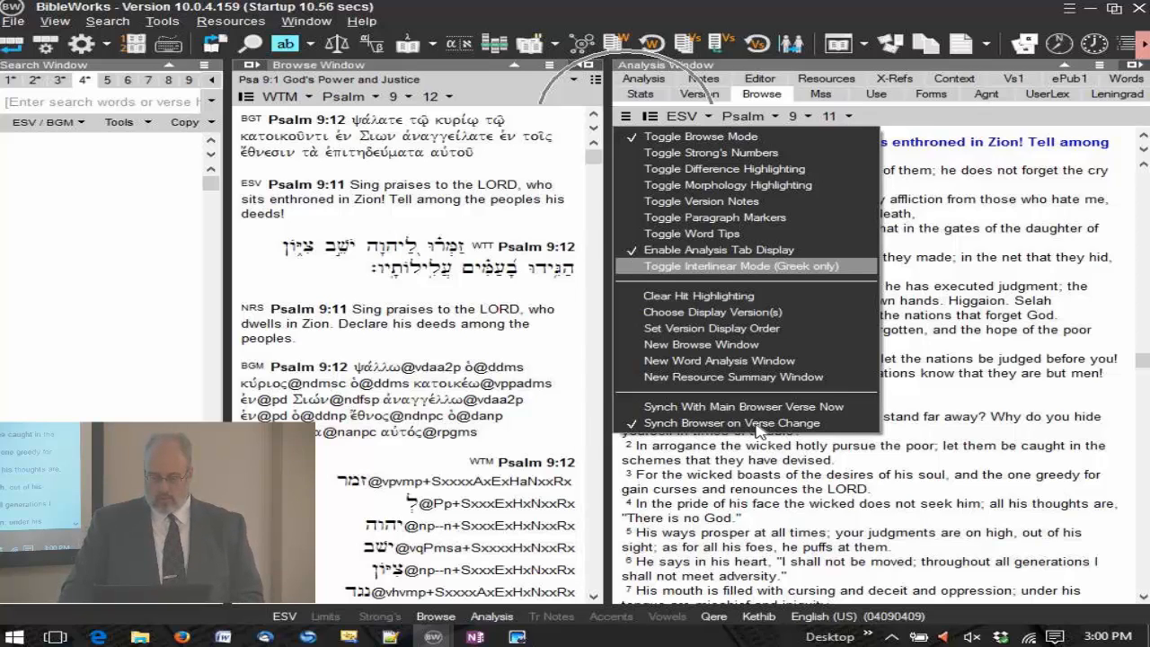
Uncheck Synch Browser on Verse Change so the Analysis Browse tab stays on Psalm 9
click(732, 422)
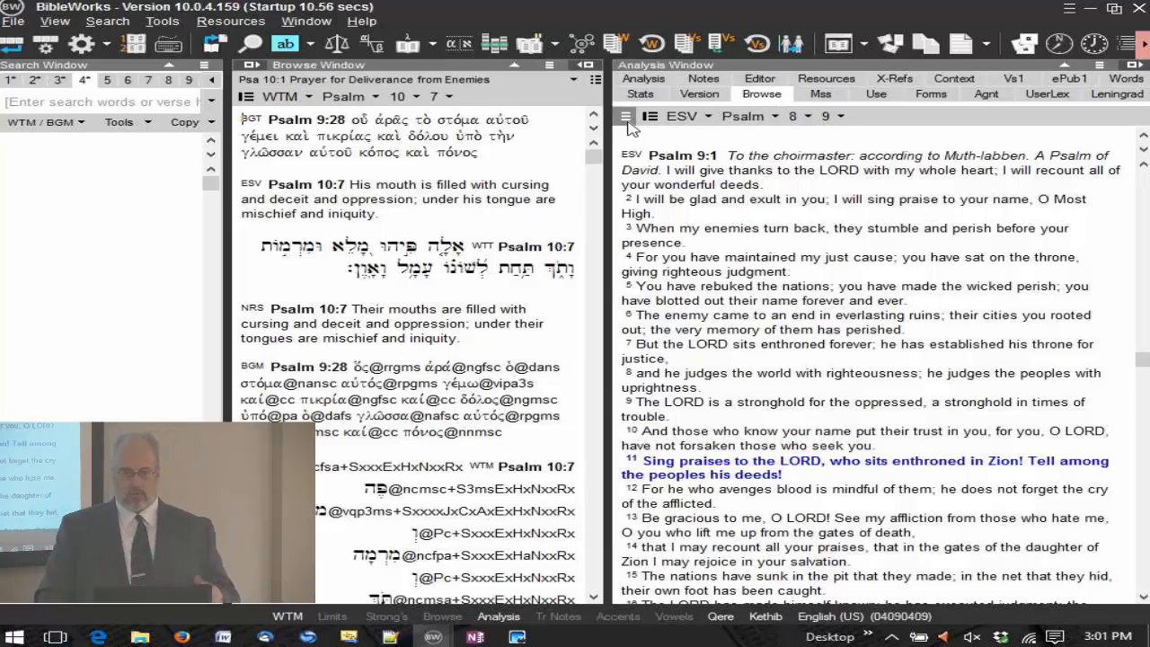
Show the Browse tab's display options confirming verse-change syncing is unchecked
click(625, 117)
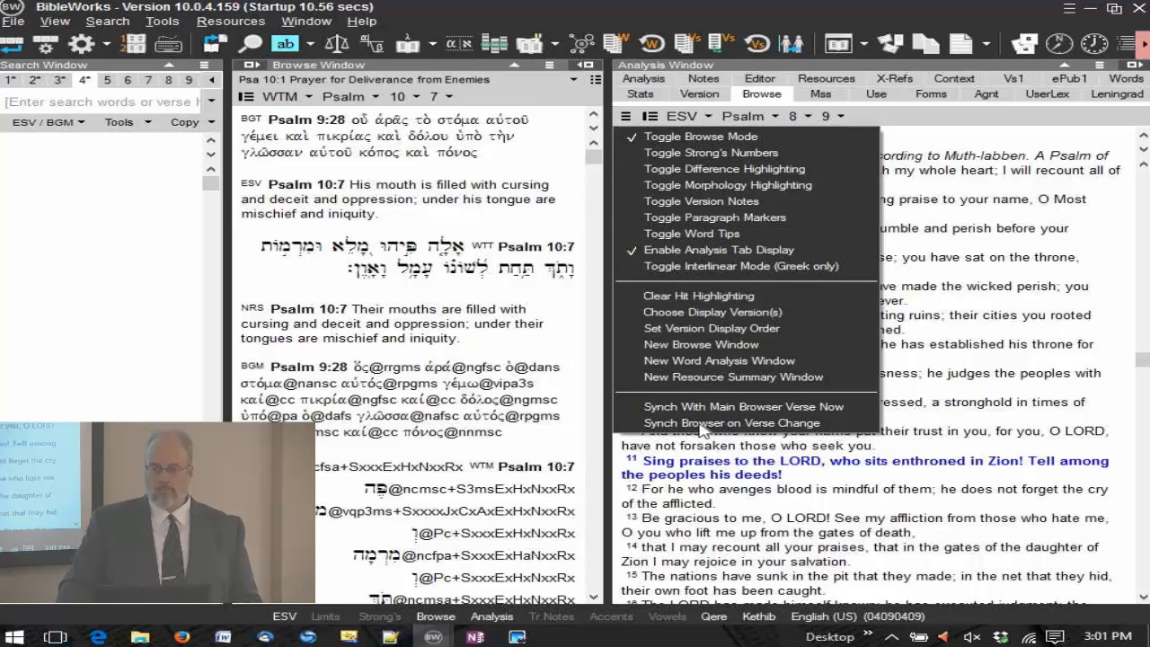